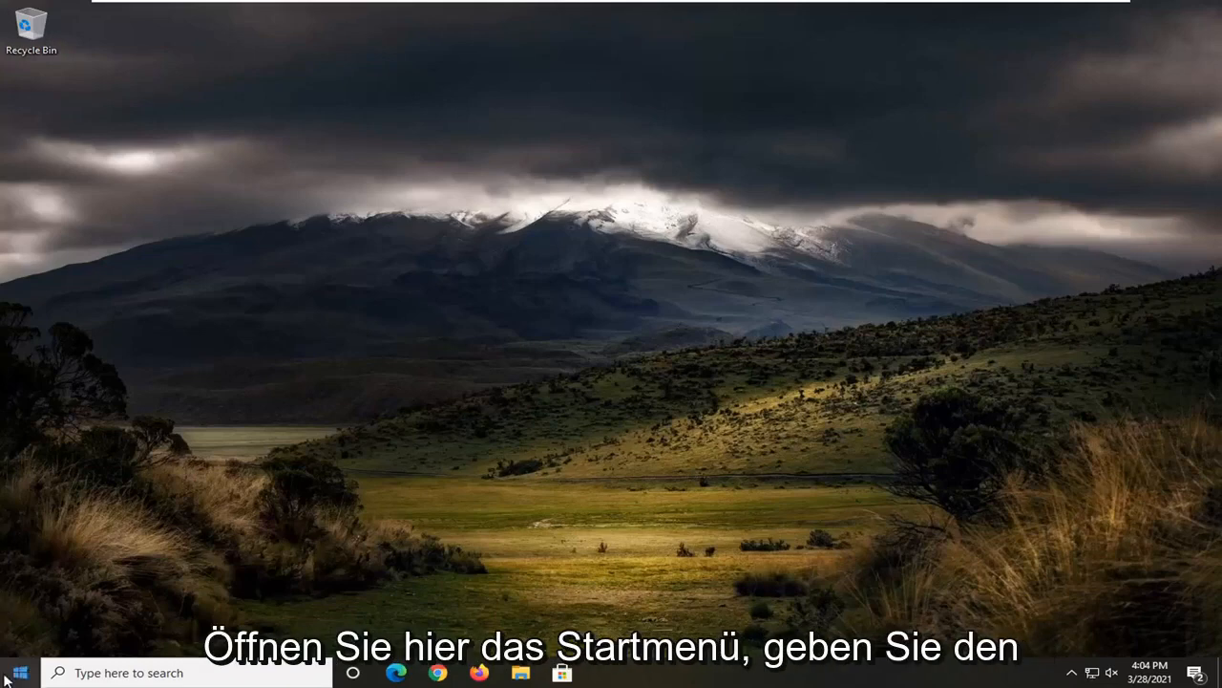
- Search 'device' in the Start menu to find Device Manager
text(device manager)
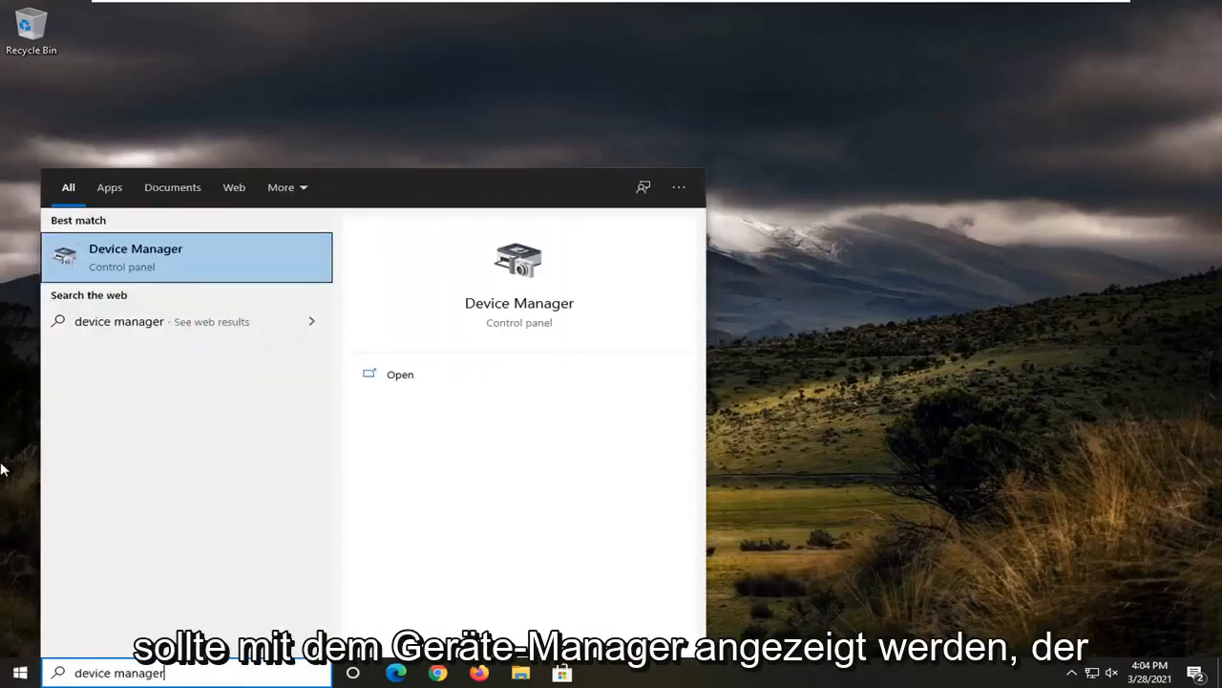
mouse_move(124, 267)
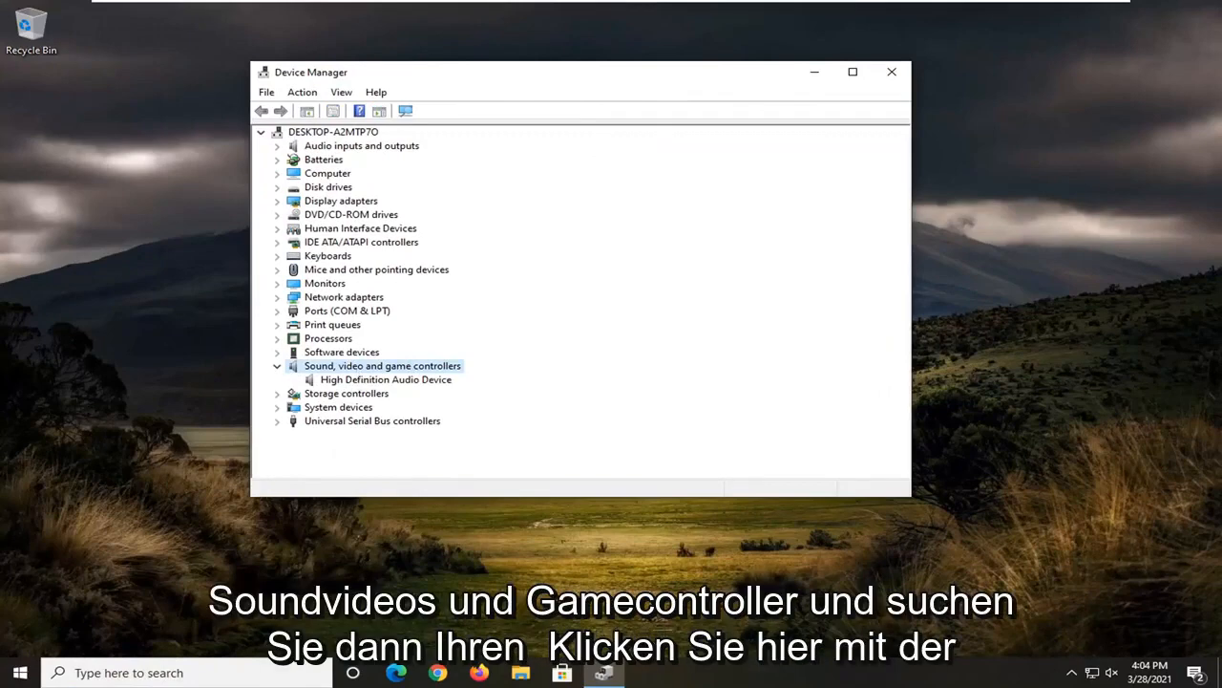
- Update the High Definition Audio Device driver via automatic search, then return to the search choices
right_click(386, 378)
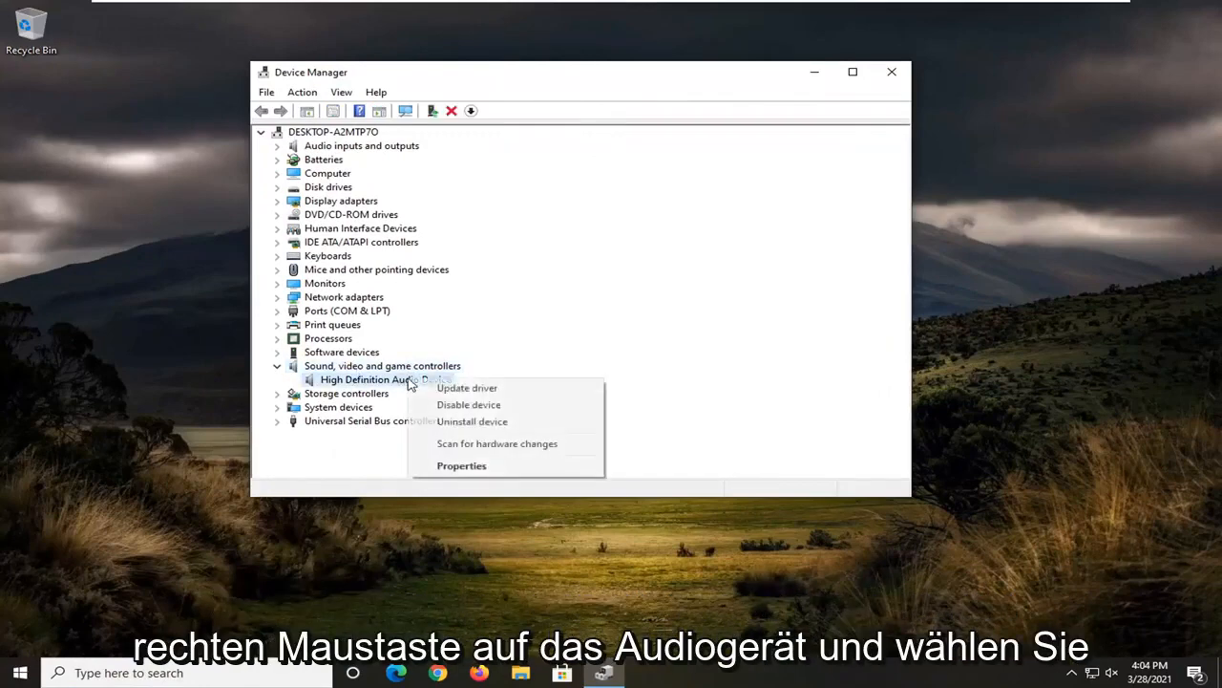
click(466, 386)
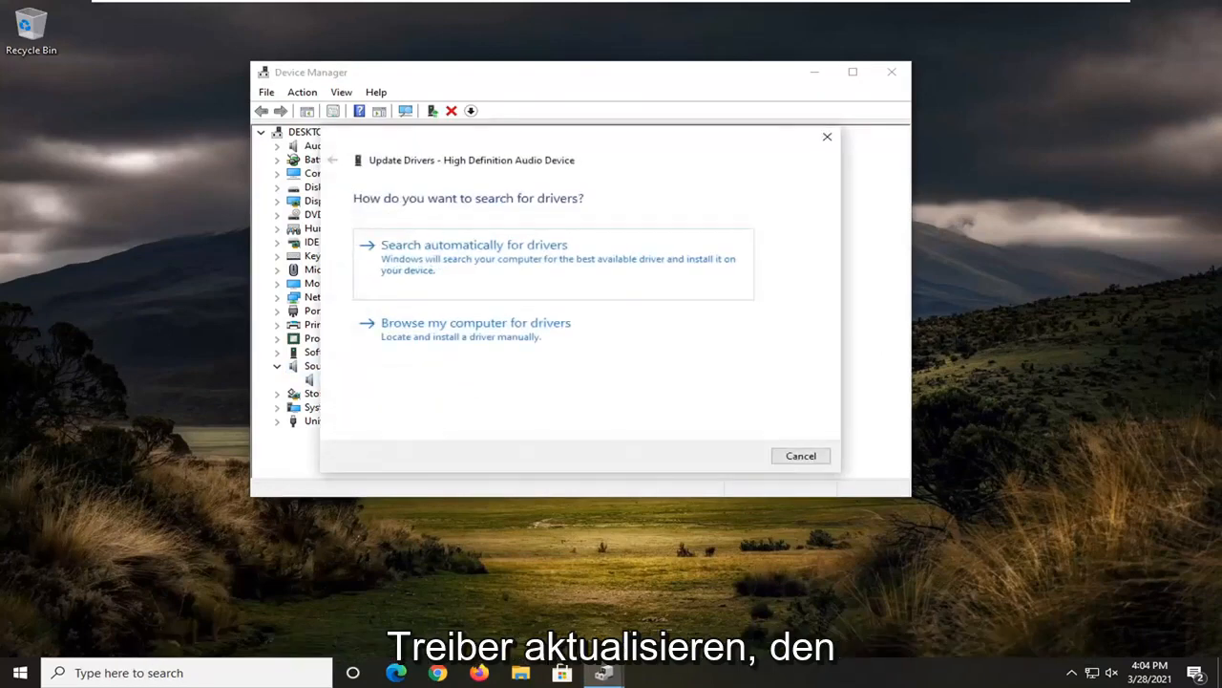
click(474, 245)
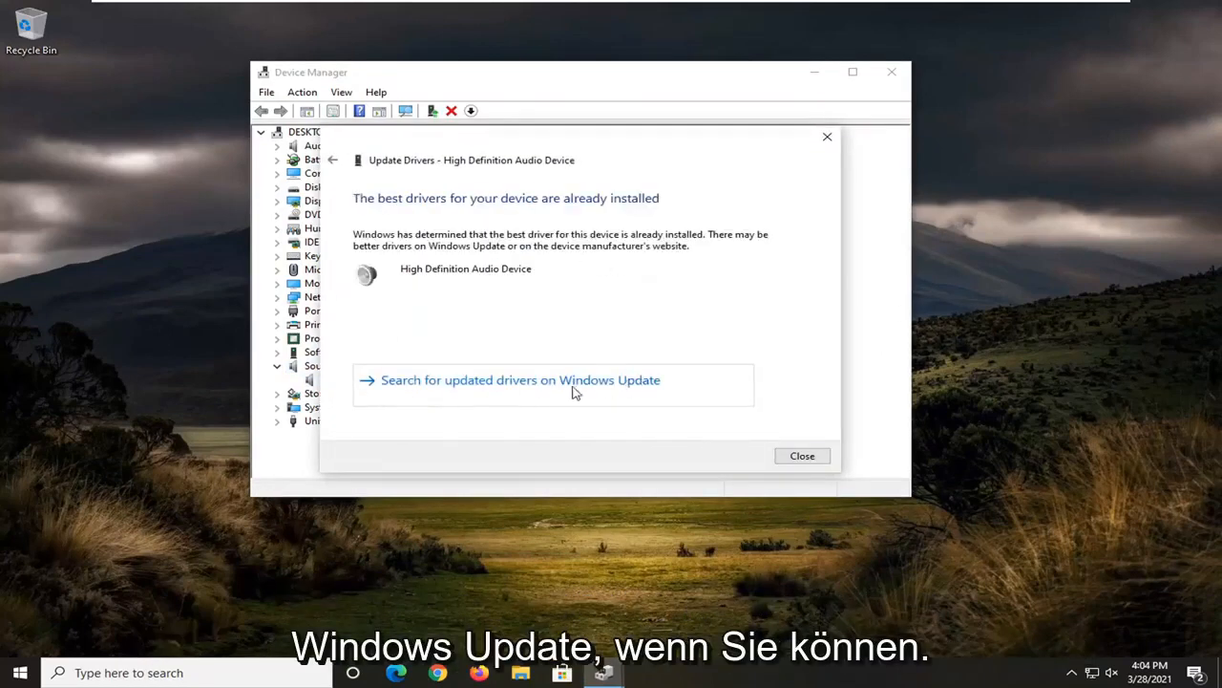
click(332, 160)
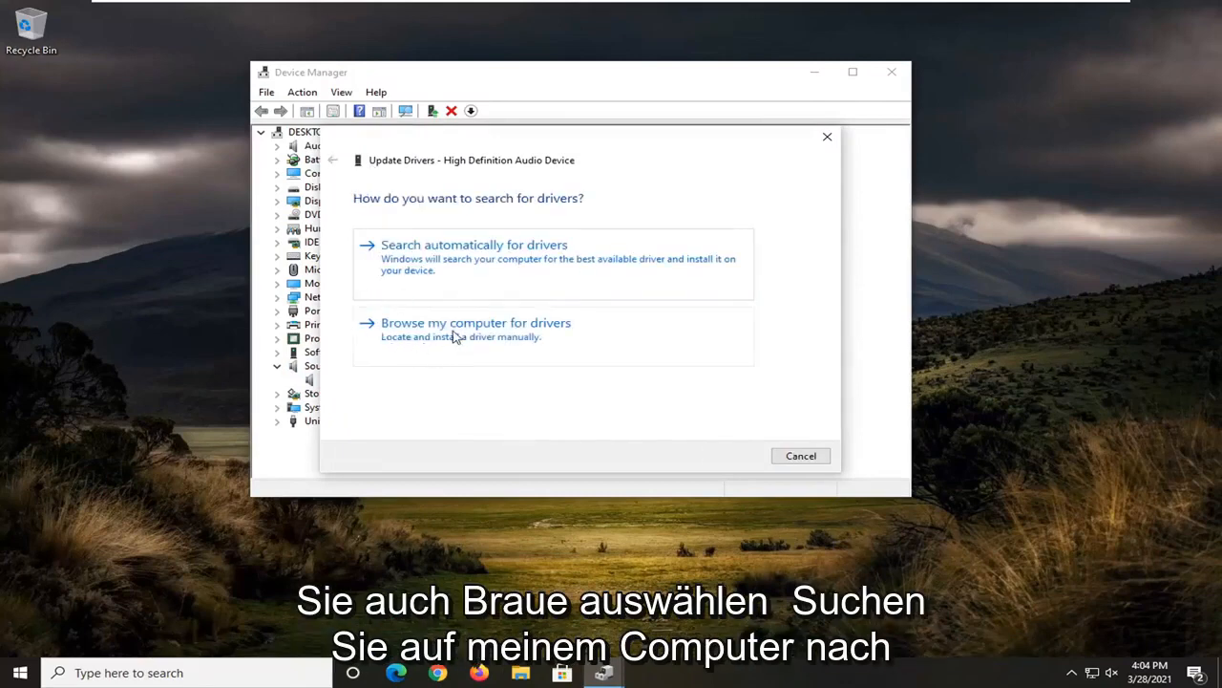
- Reinstall the High Definition Audio Device driver from the compatible driver list and finish the update
click(475, 321)
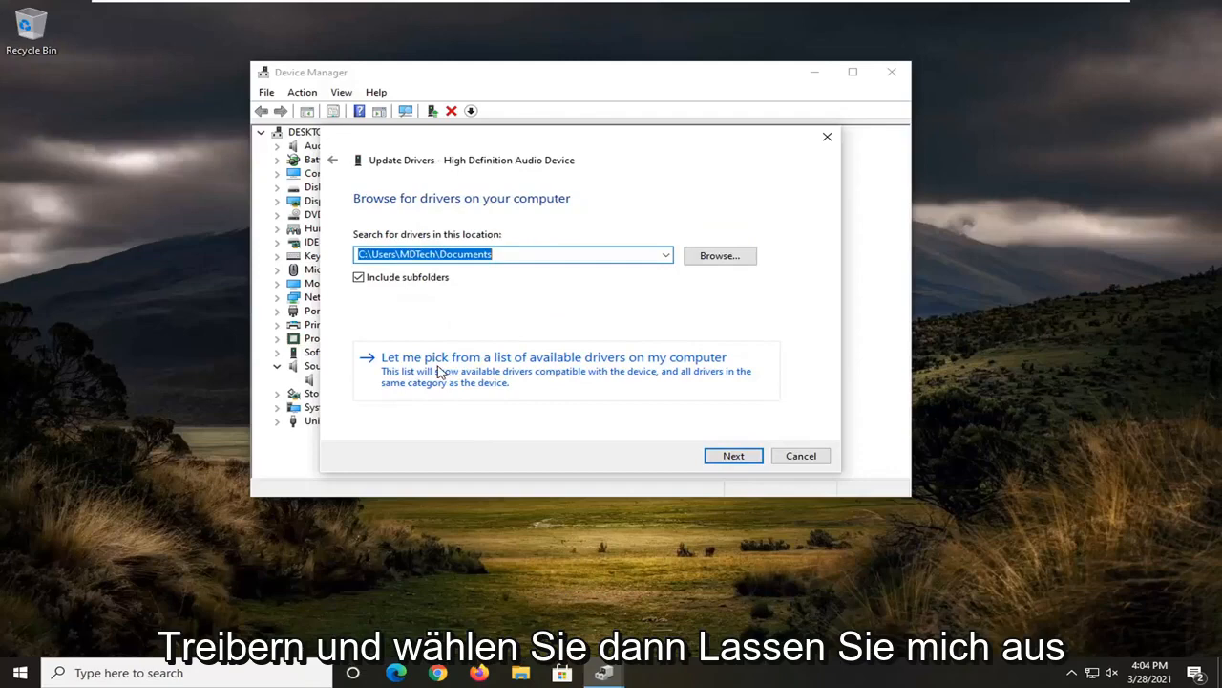
mouse_move(680, 369)
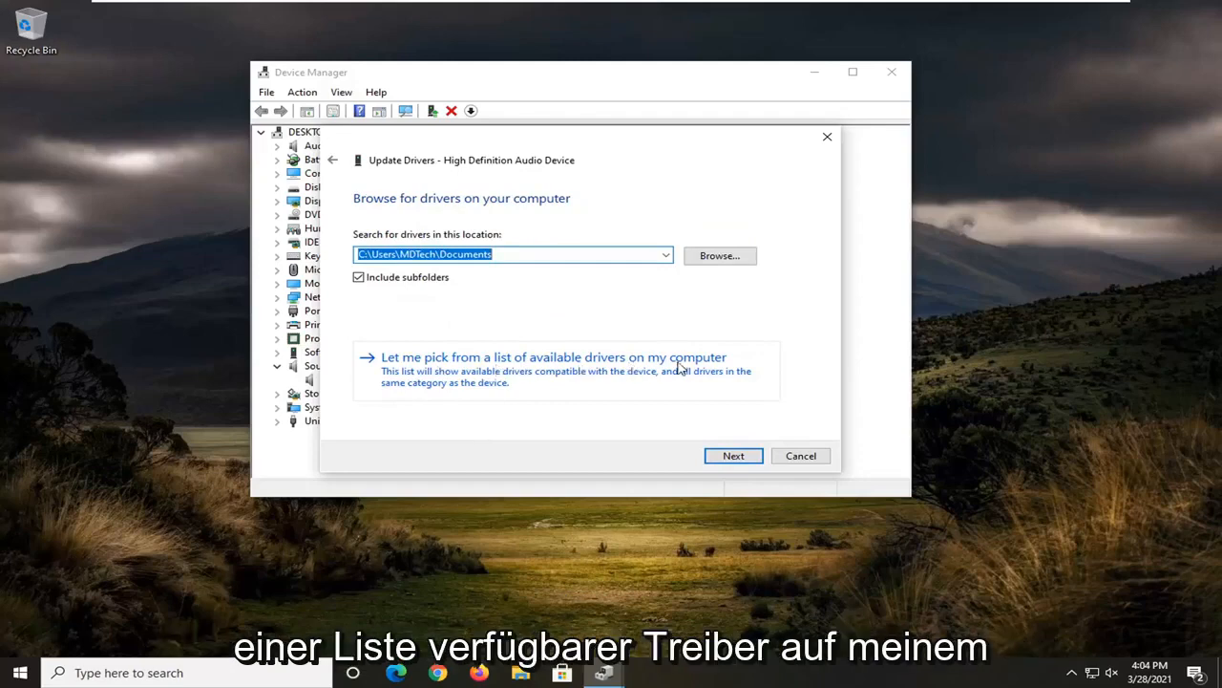
click(554, 357)
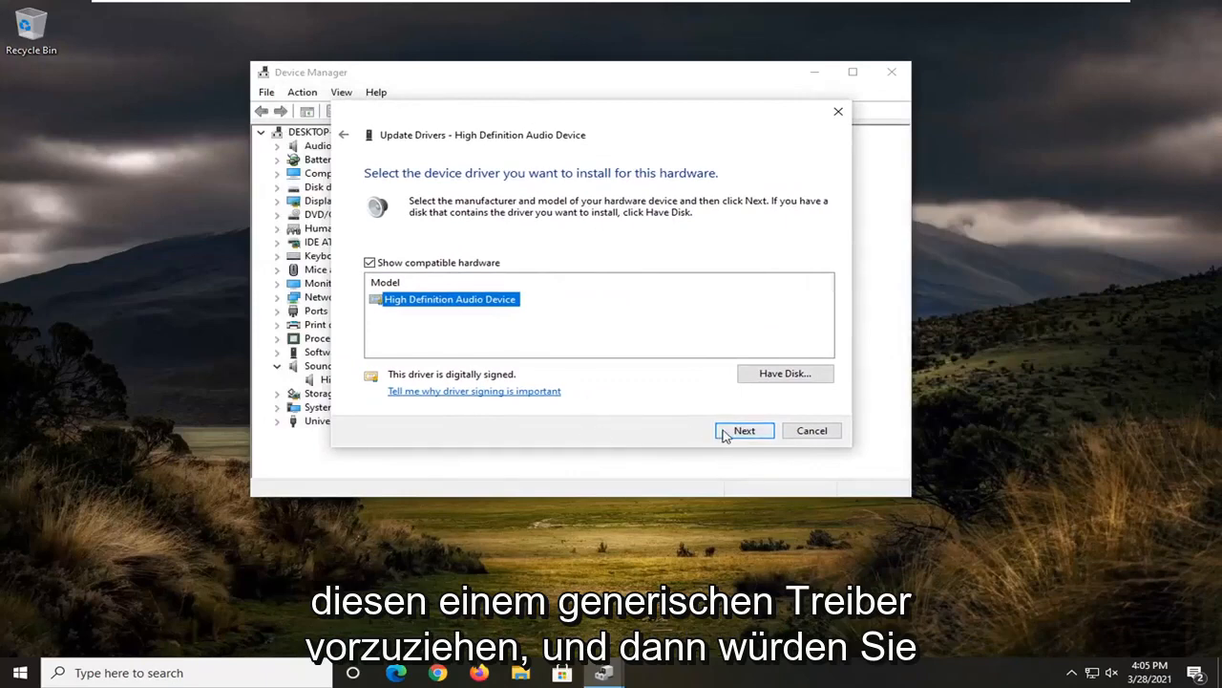
click(745, 429)
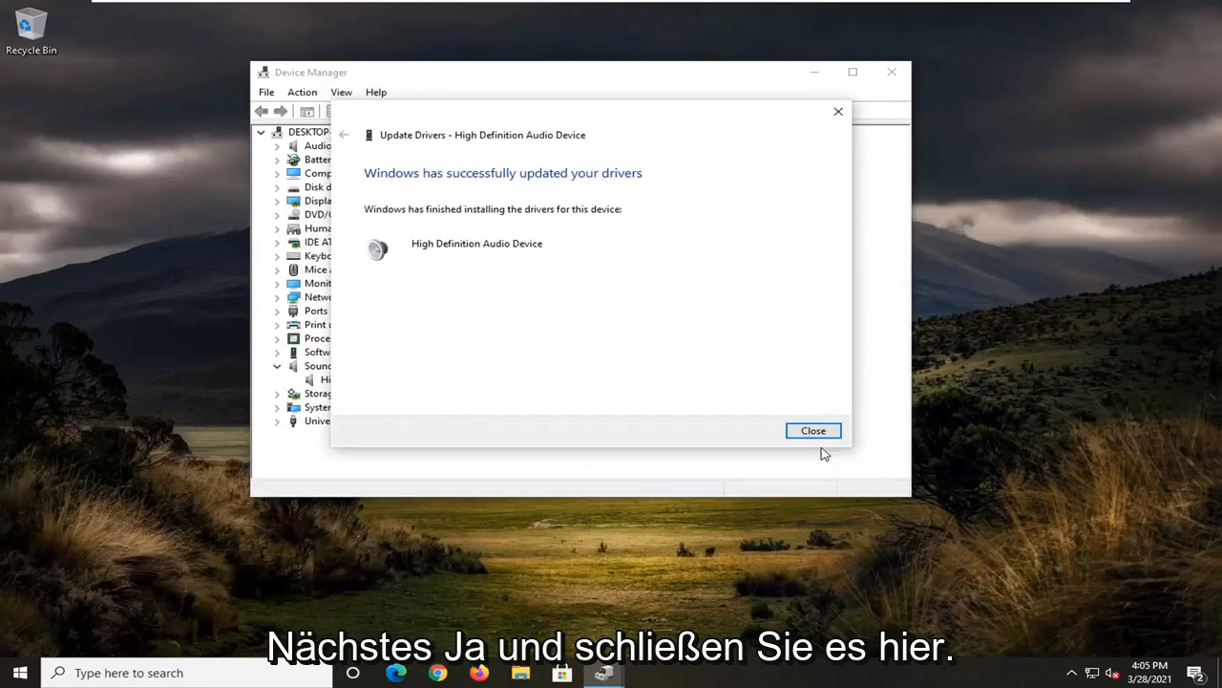
click(813, 429)
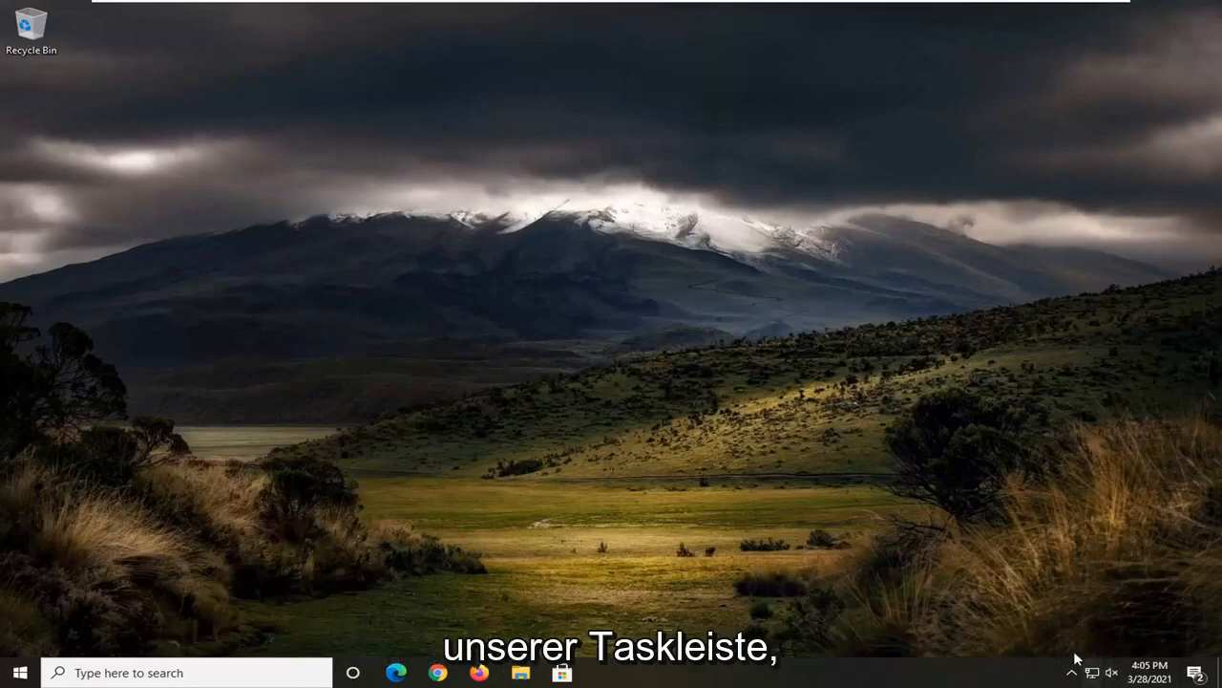
right_click(1112, 672)
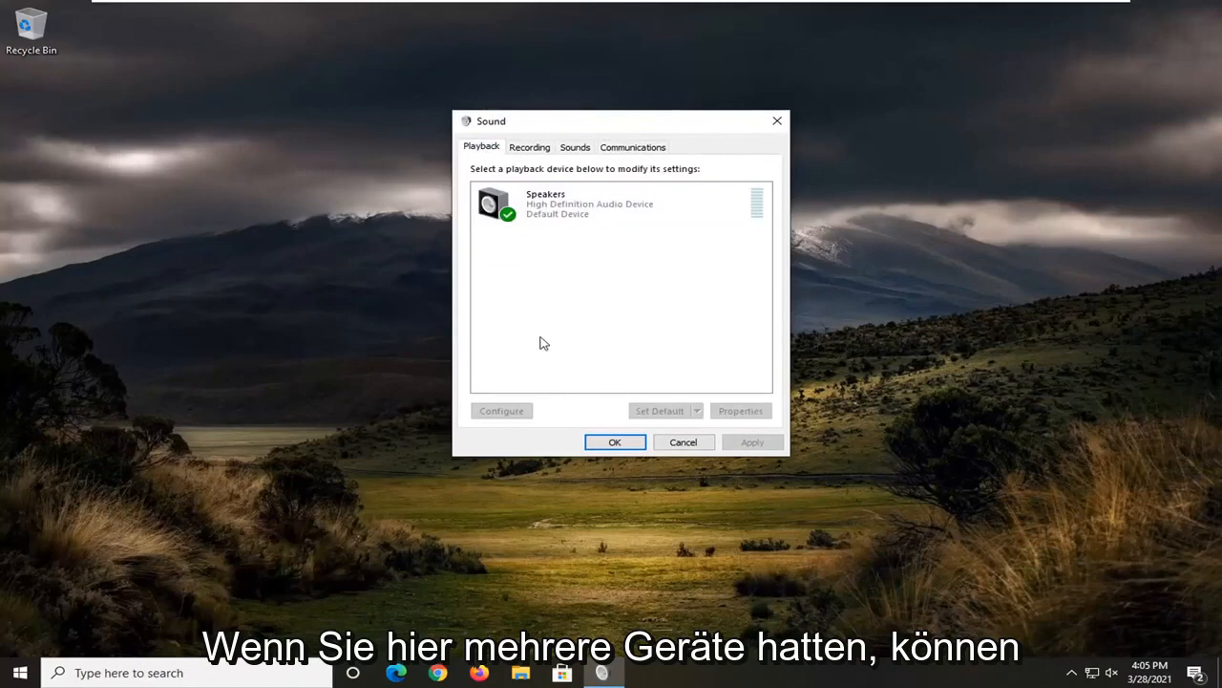
mouse_move(611, 252)
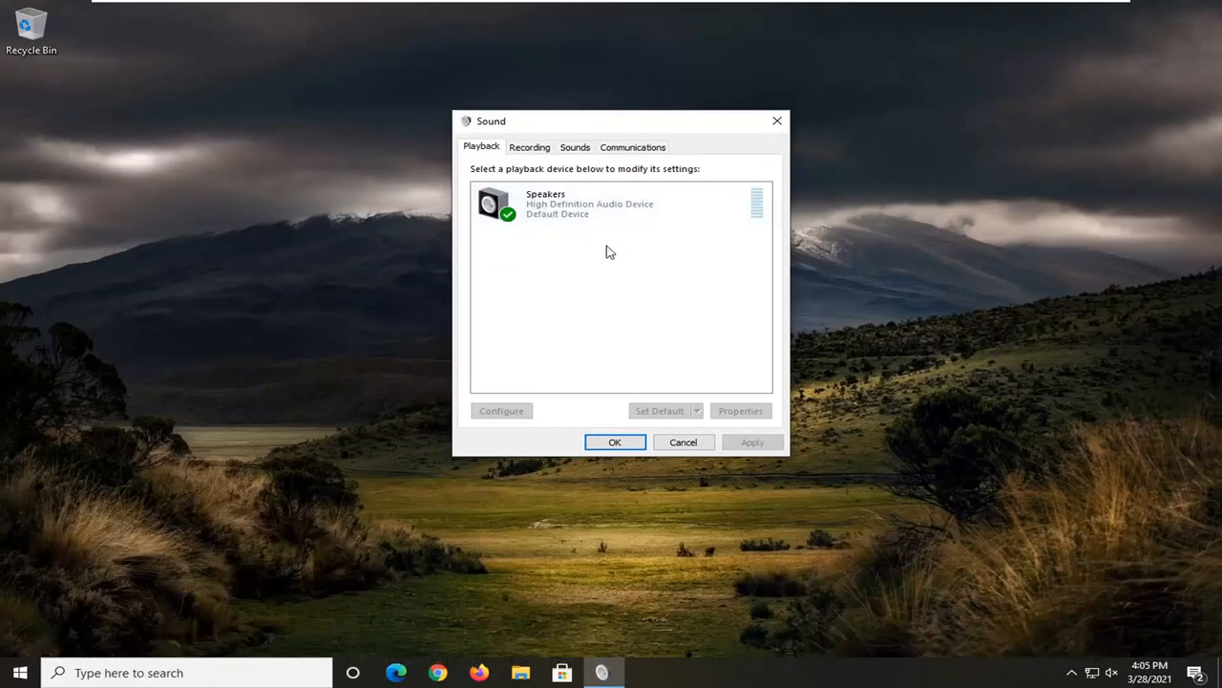
mouse_move(570, 310)
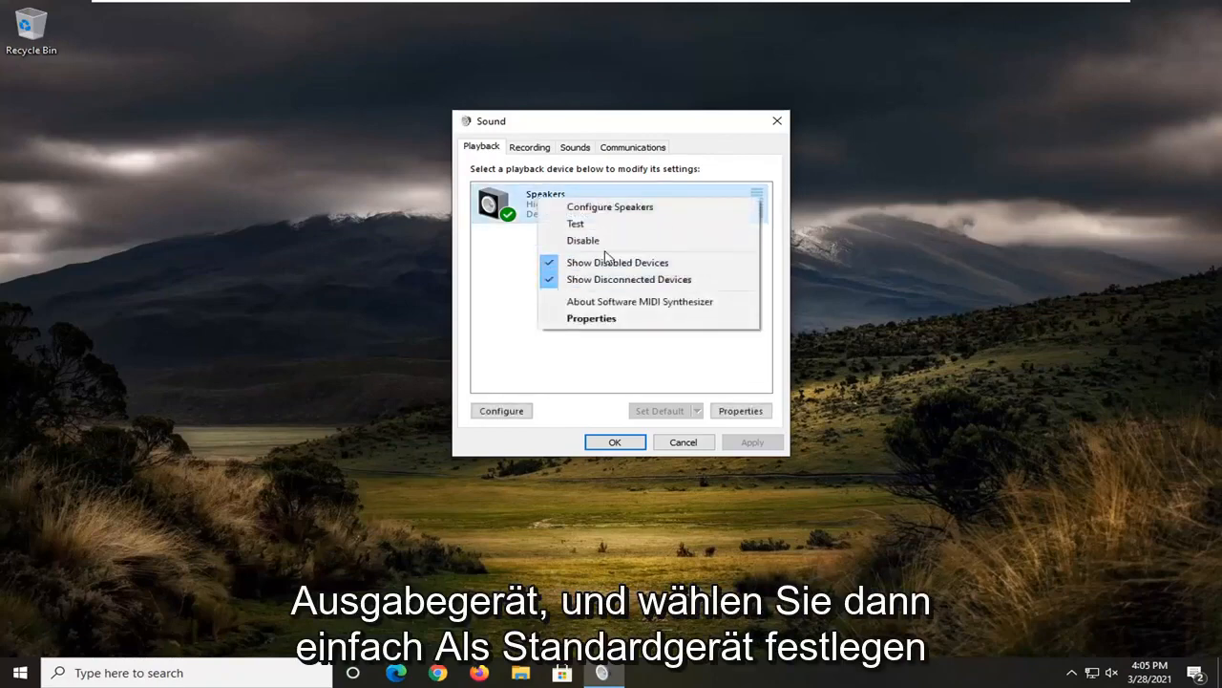
click(577, 279)
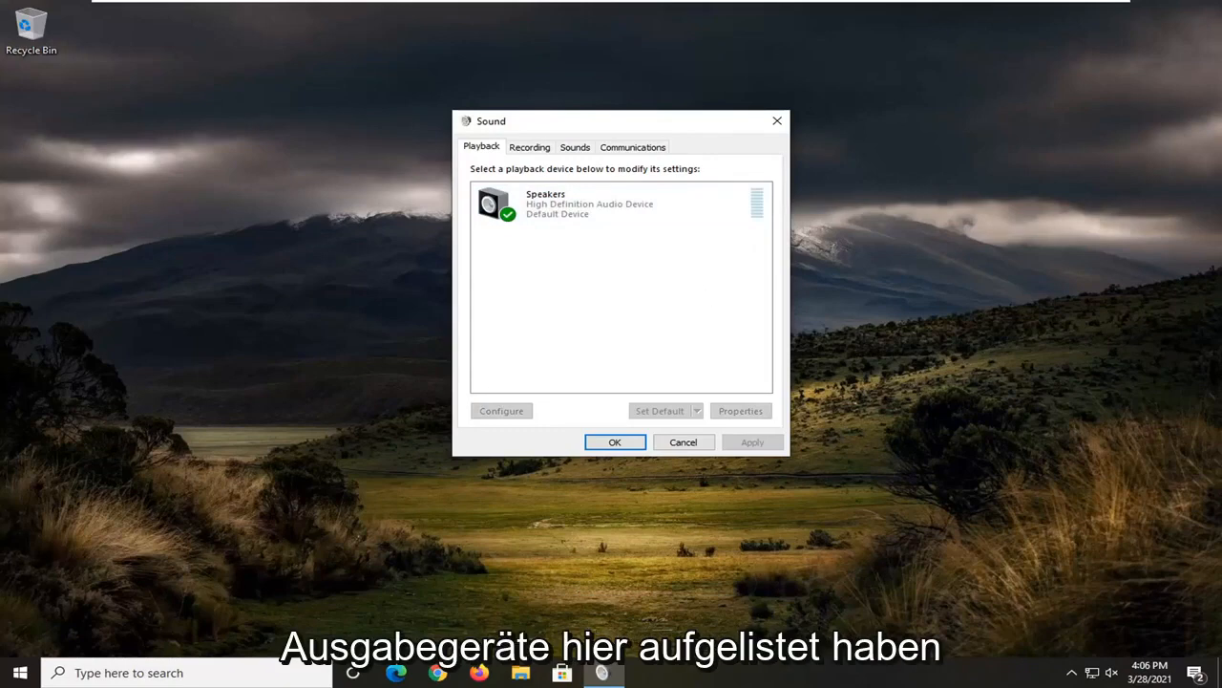
mouse_move(775, 123)
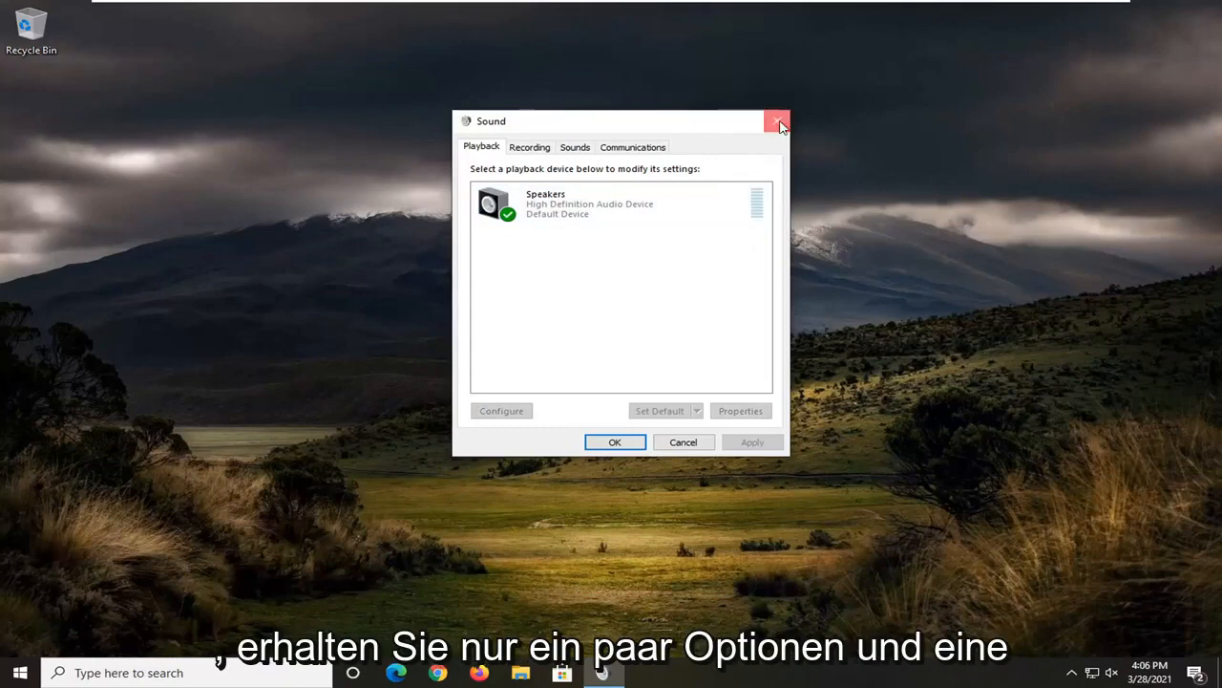
click(775, 122)
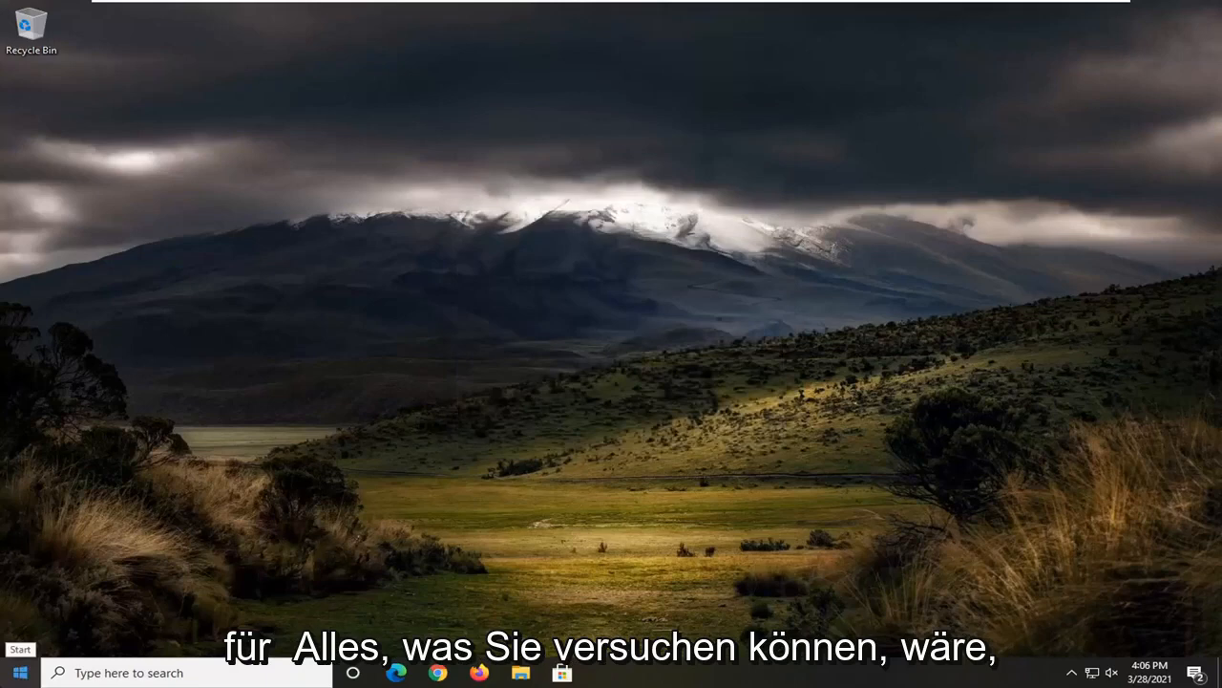
- Search 'troubl' in Start and reach the Additional troubleshooters page in Settings
text(troubl)
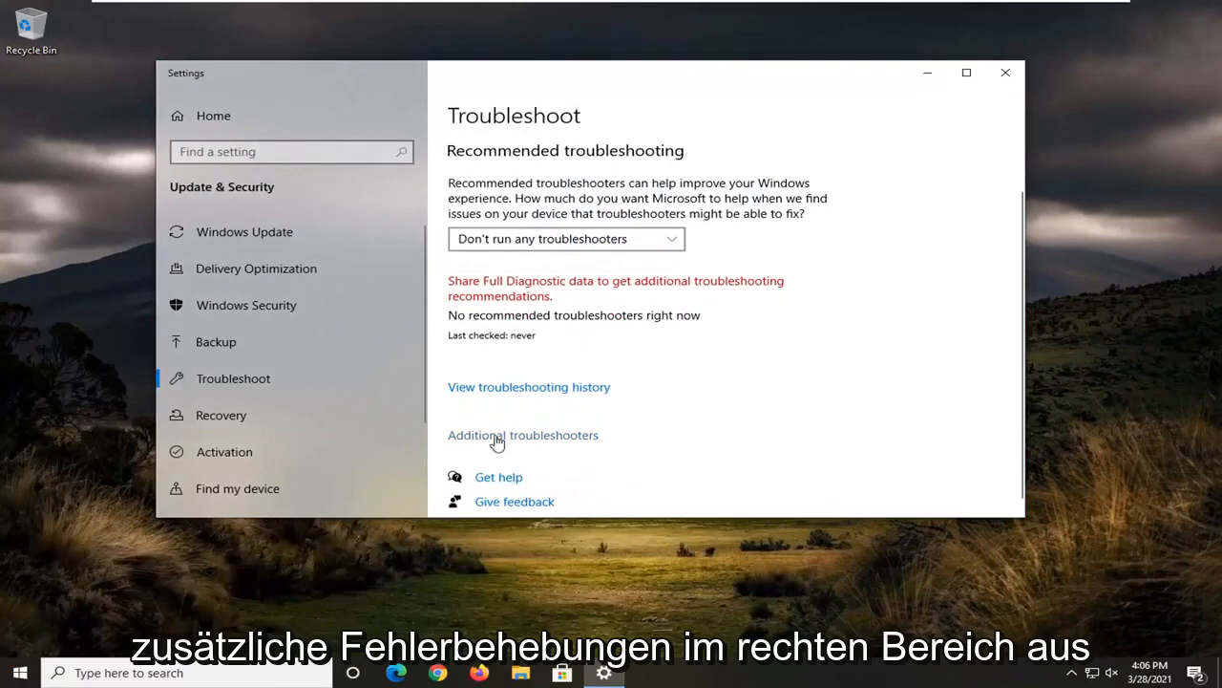
click(524, 435)
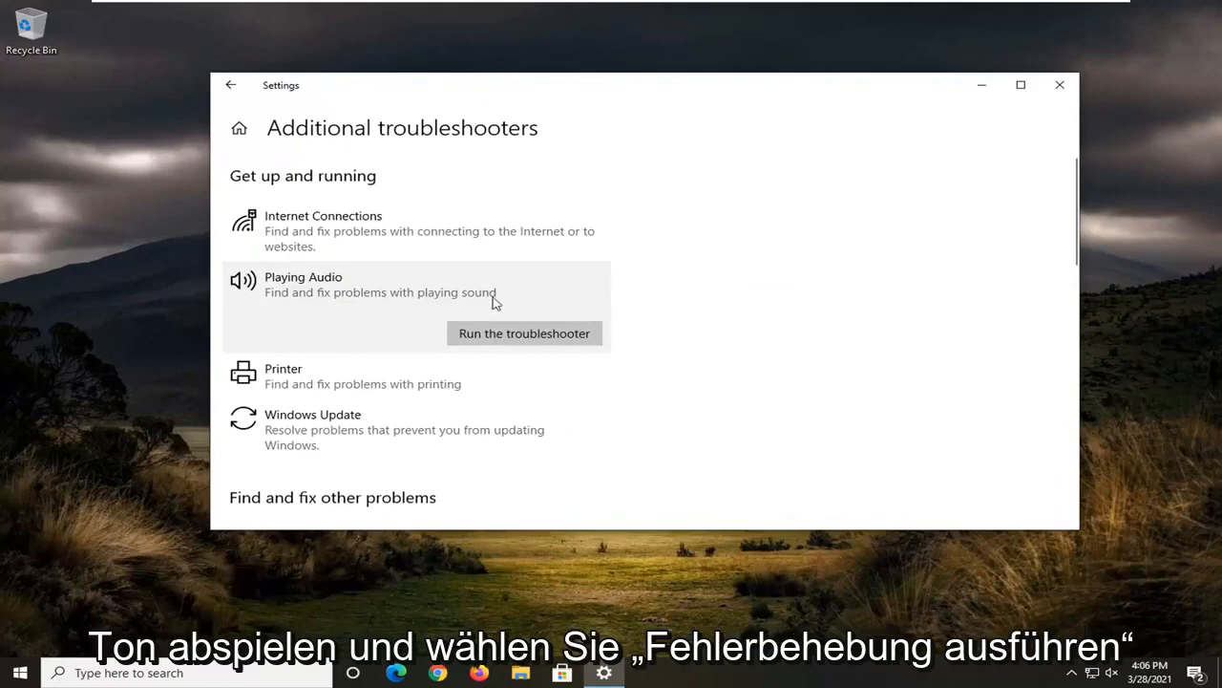
- Run the Playing Audio troubleshooter past the volume suggestion and close its window
click(524, 332)
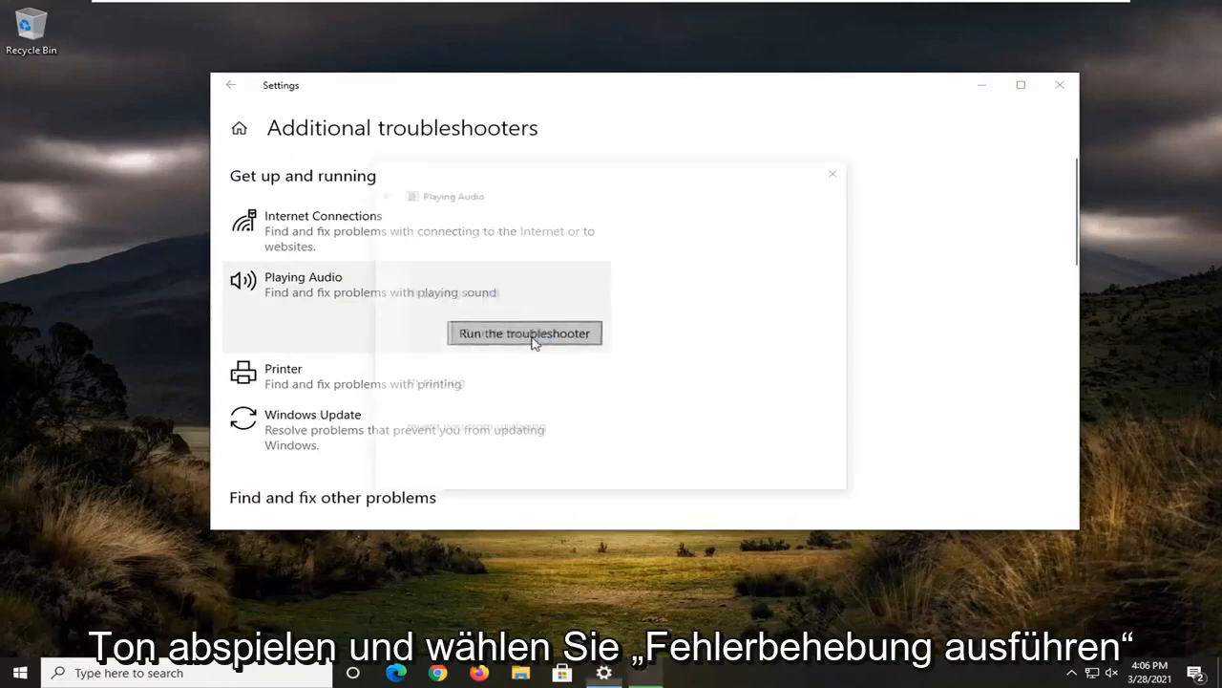
click(523, 333)
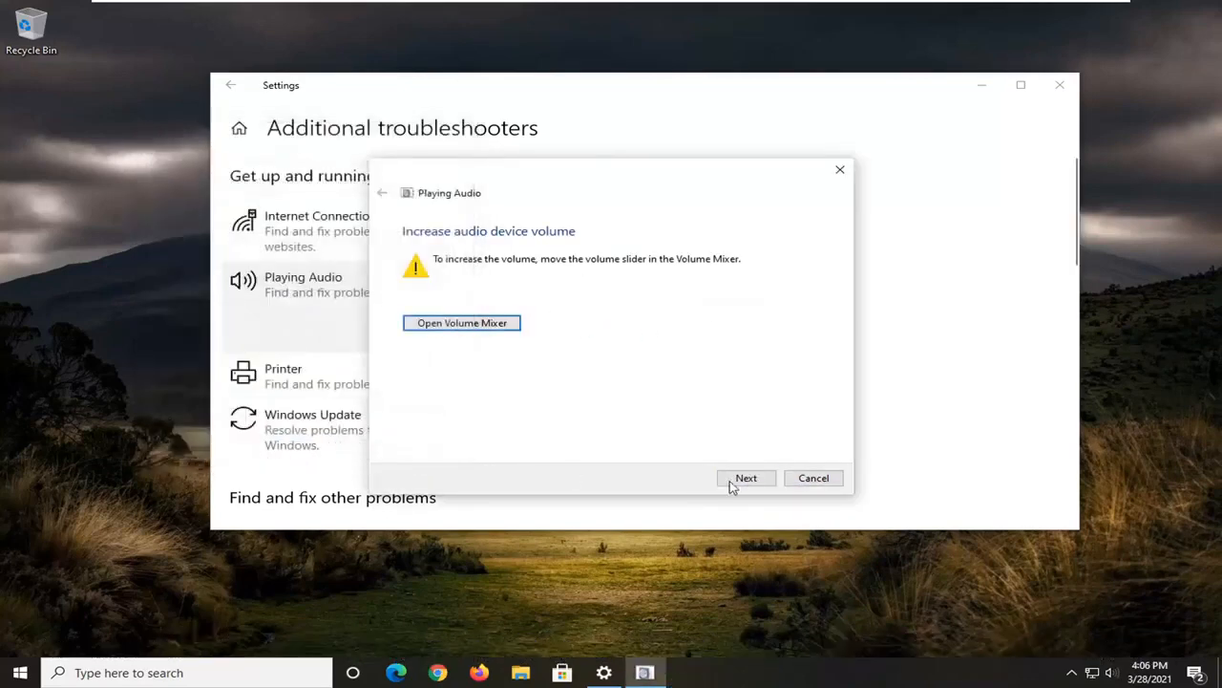
click(745, 477)
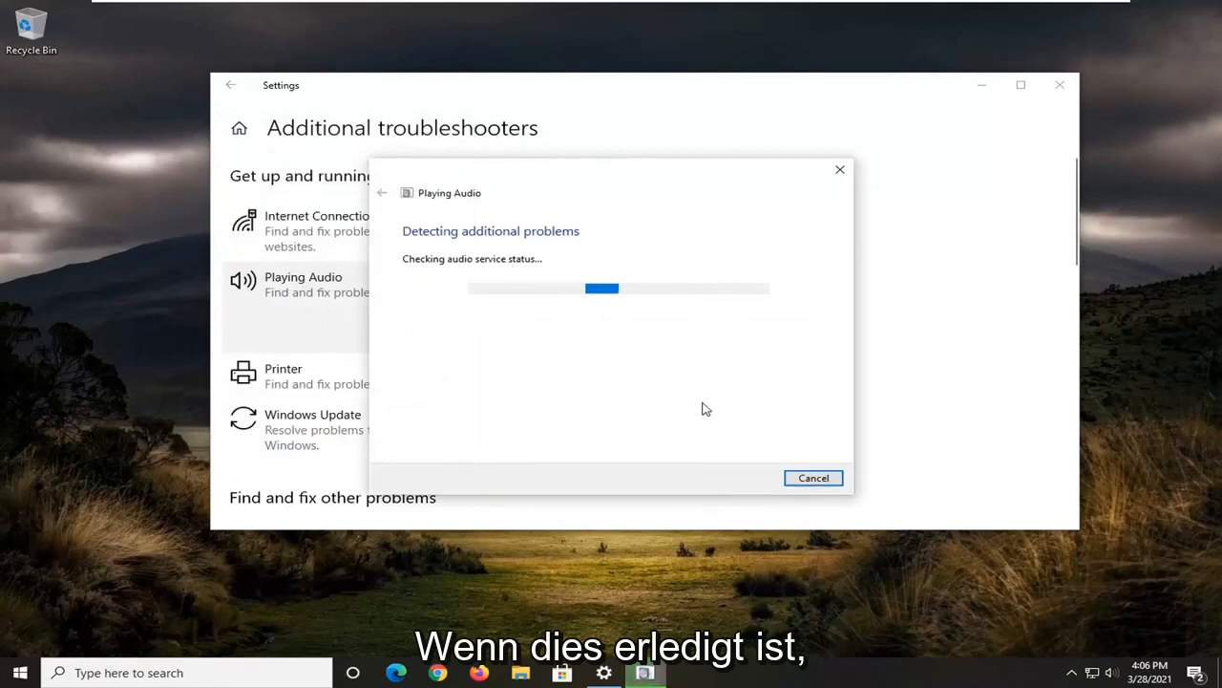
click(813, 477)
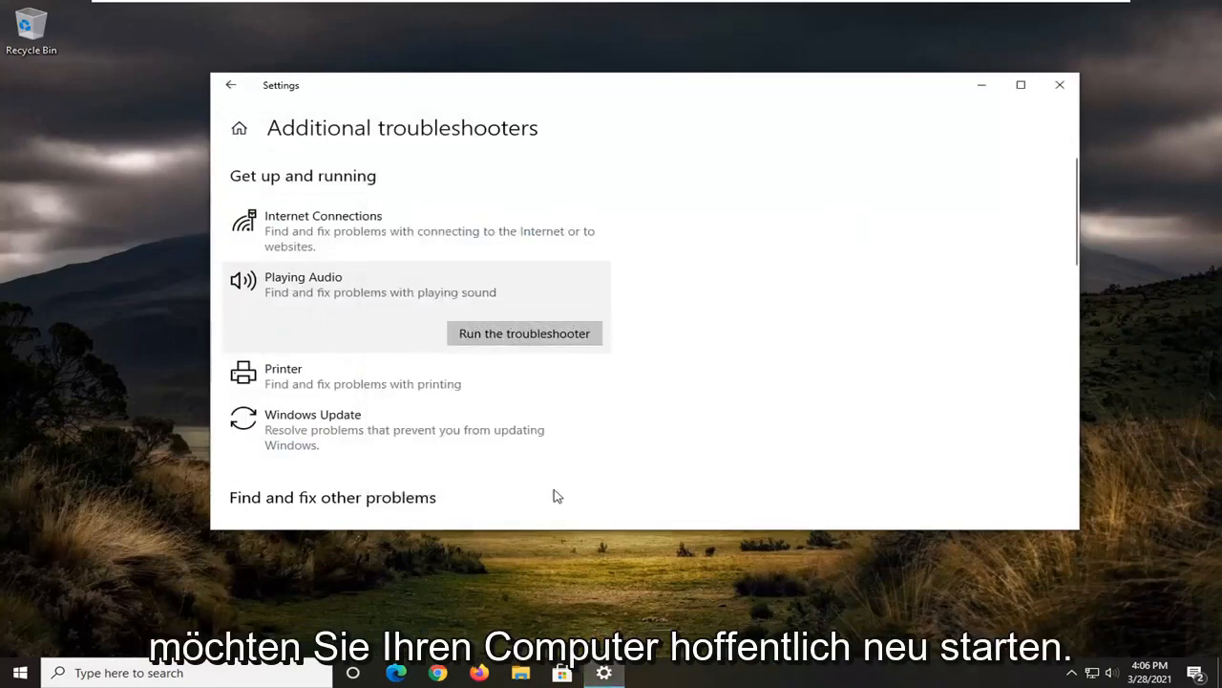